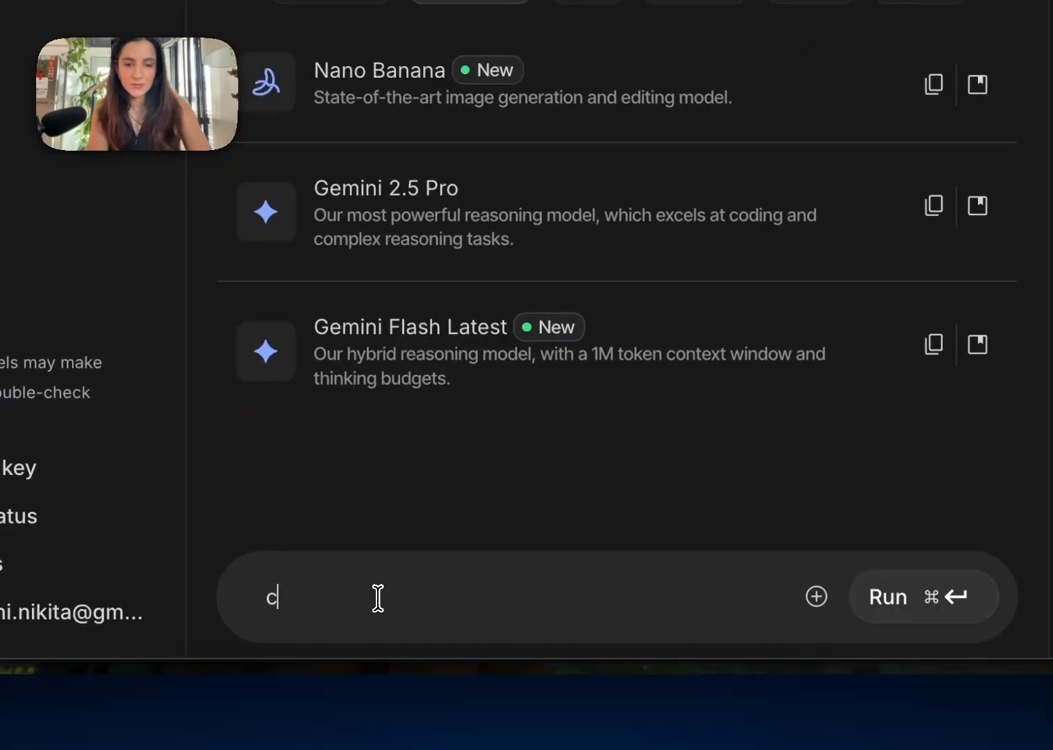
Step: Enter the prompt 'calculate the sum of the first 60 prime numbers' for Gemini Flash Latest
text(alculate the sum of the first)
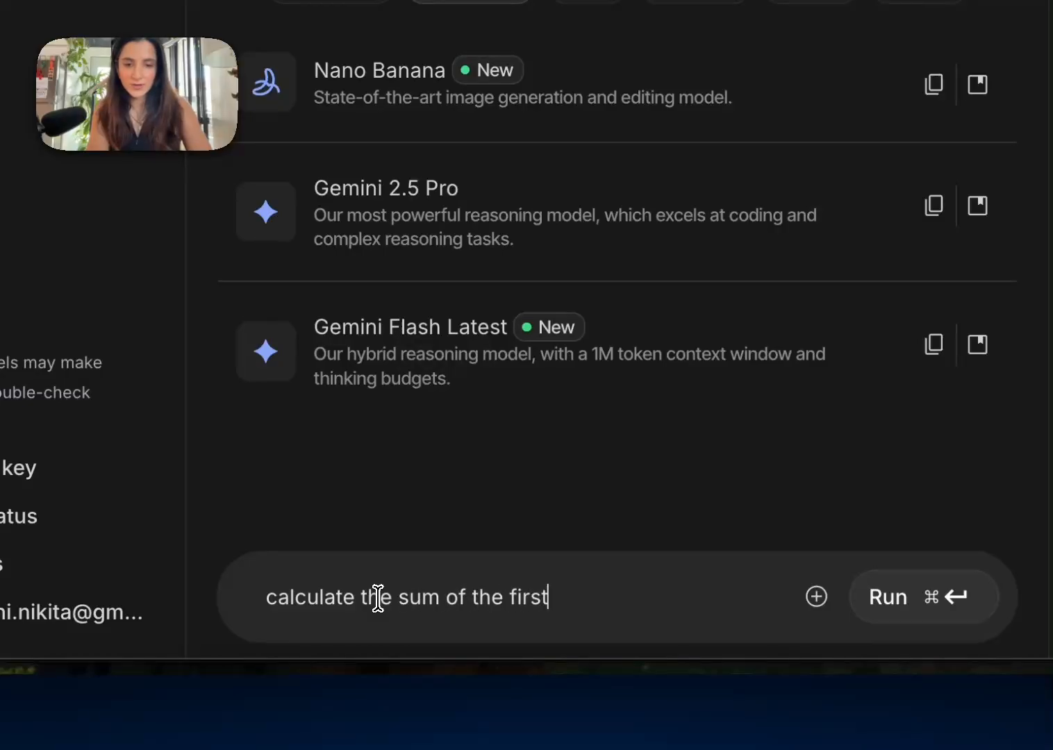
text(60 prime nu)
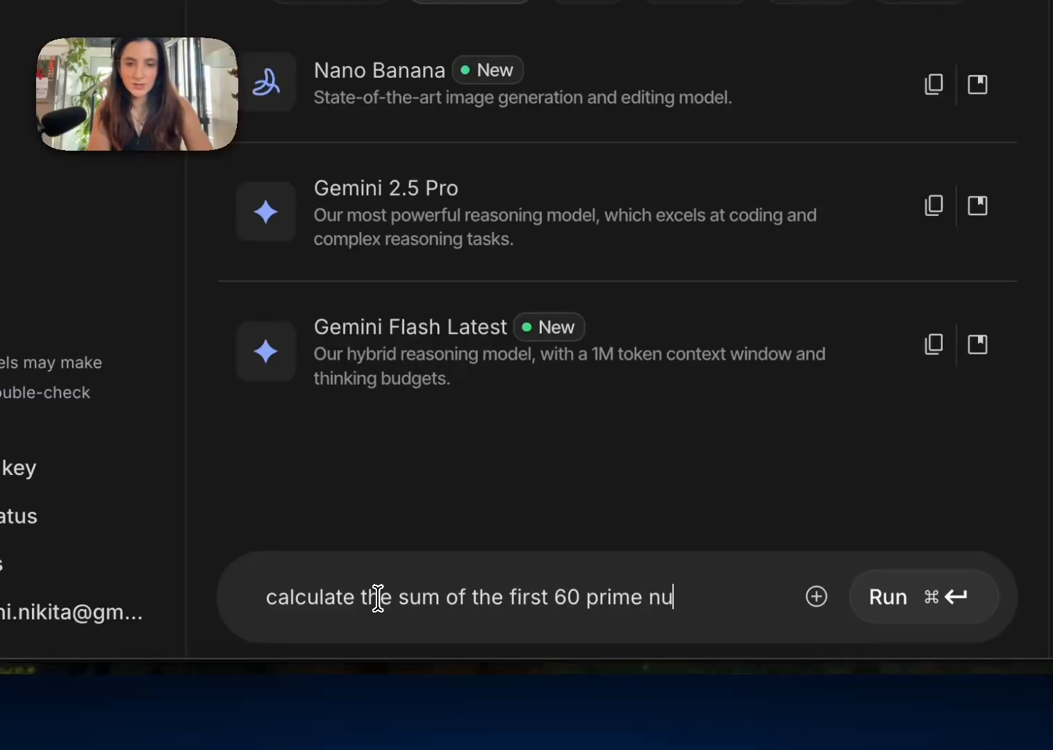
text(mbers)
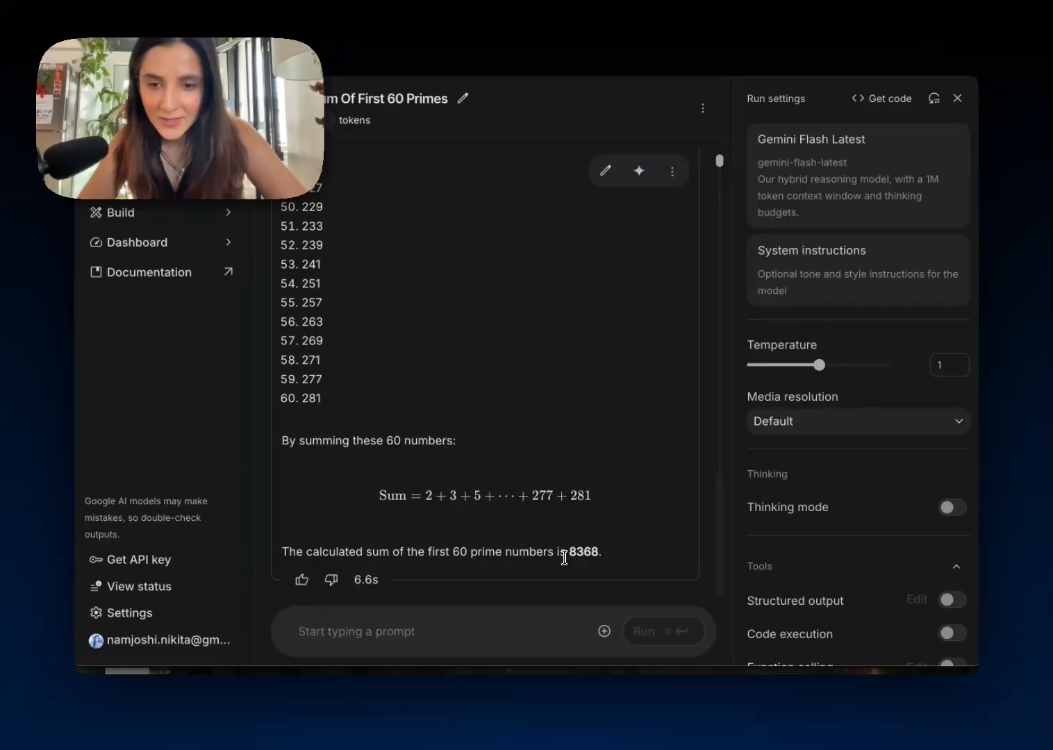
mouse_move(605, 556)
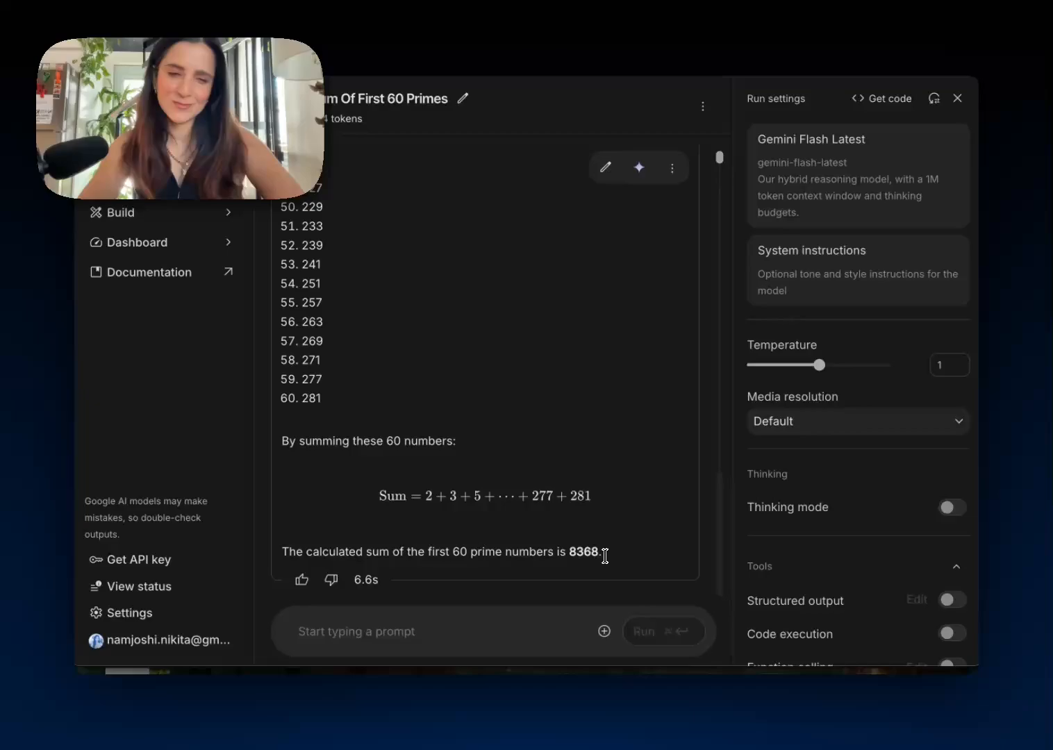
mouse_move(536, 472)
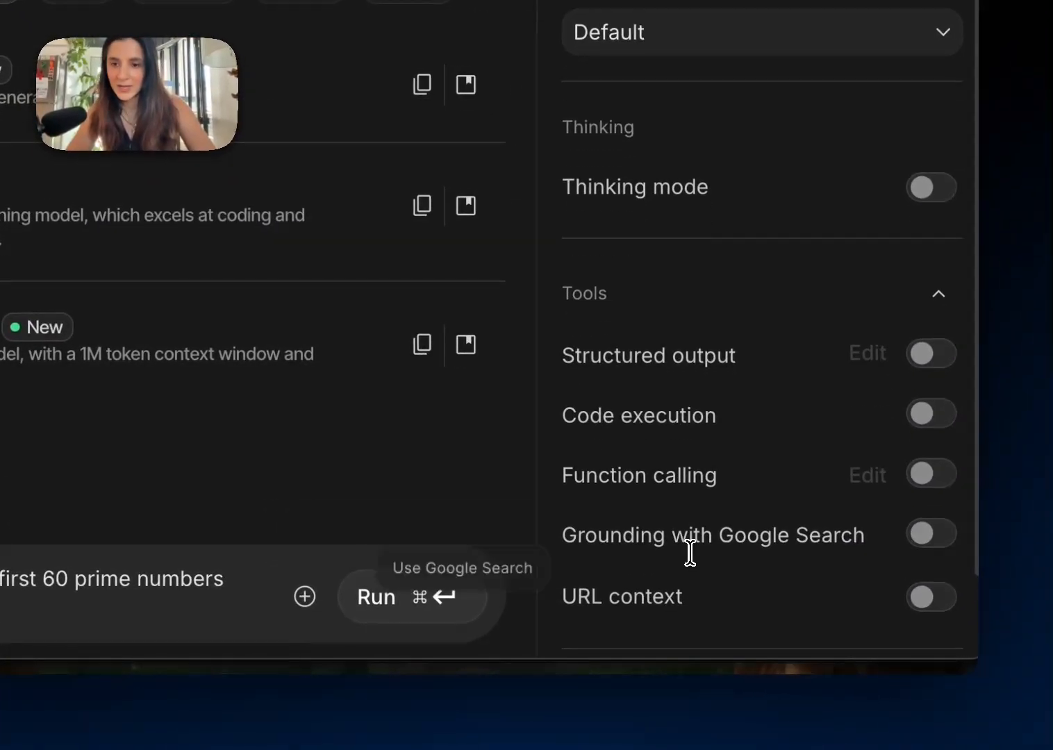
Step: Enable the Code execution tool and rerun the prime-sum prompt
click(931, 413)
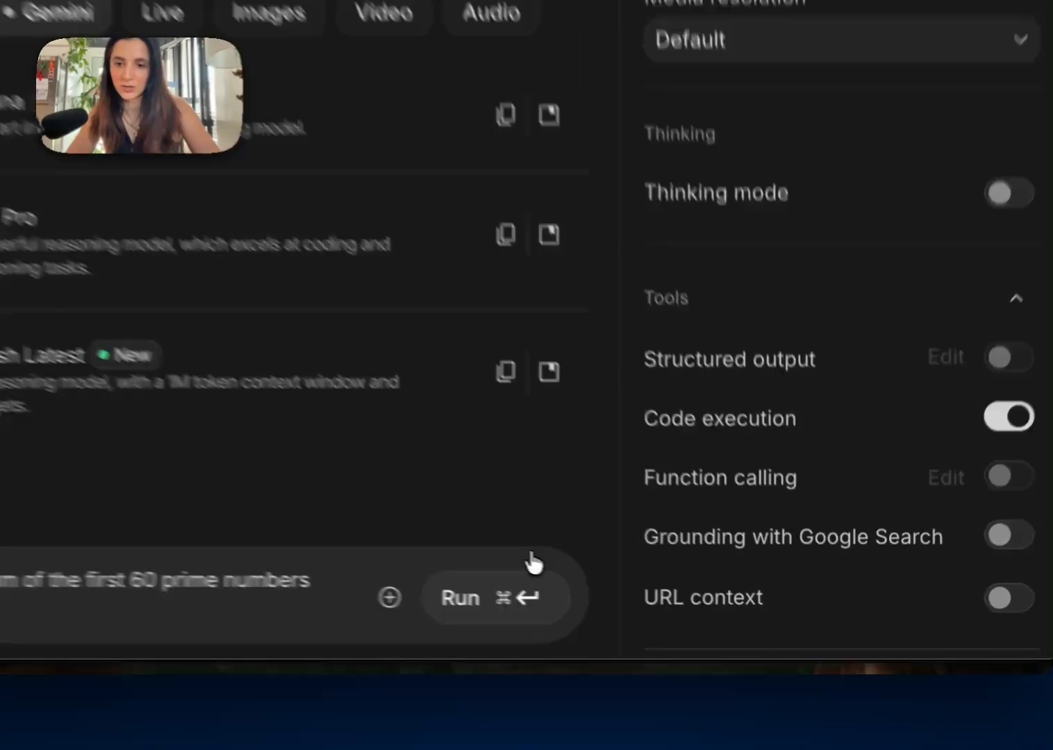
click(460, 599)
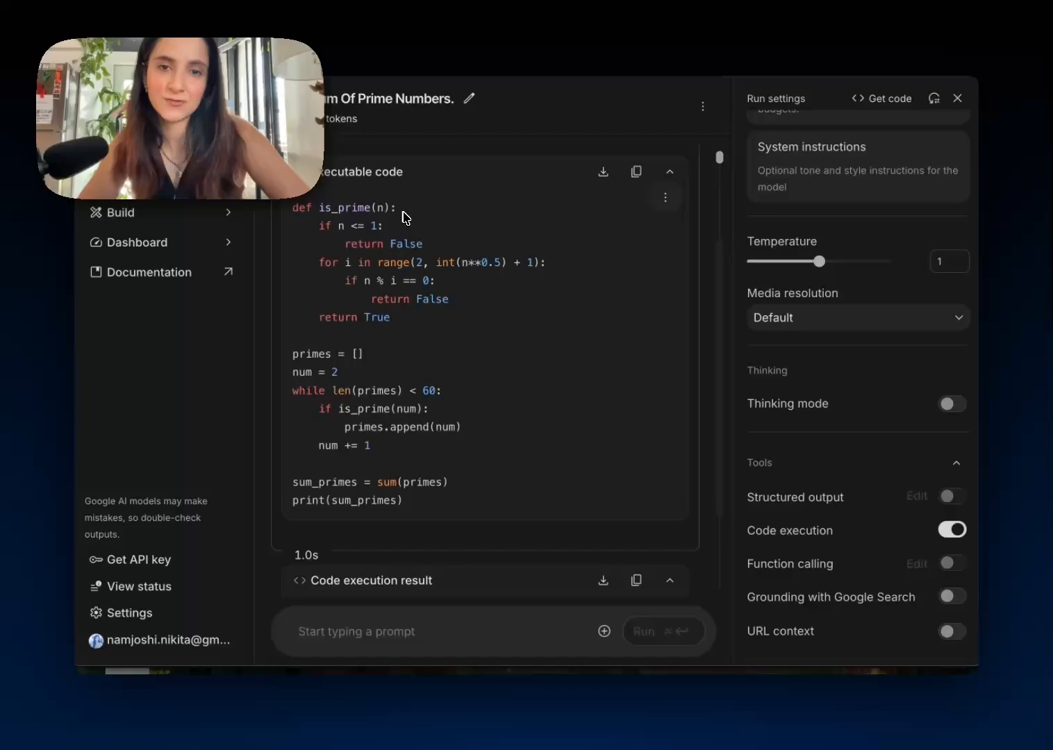
mouse_move(414, 363)
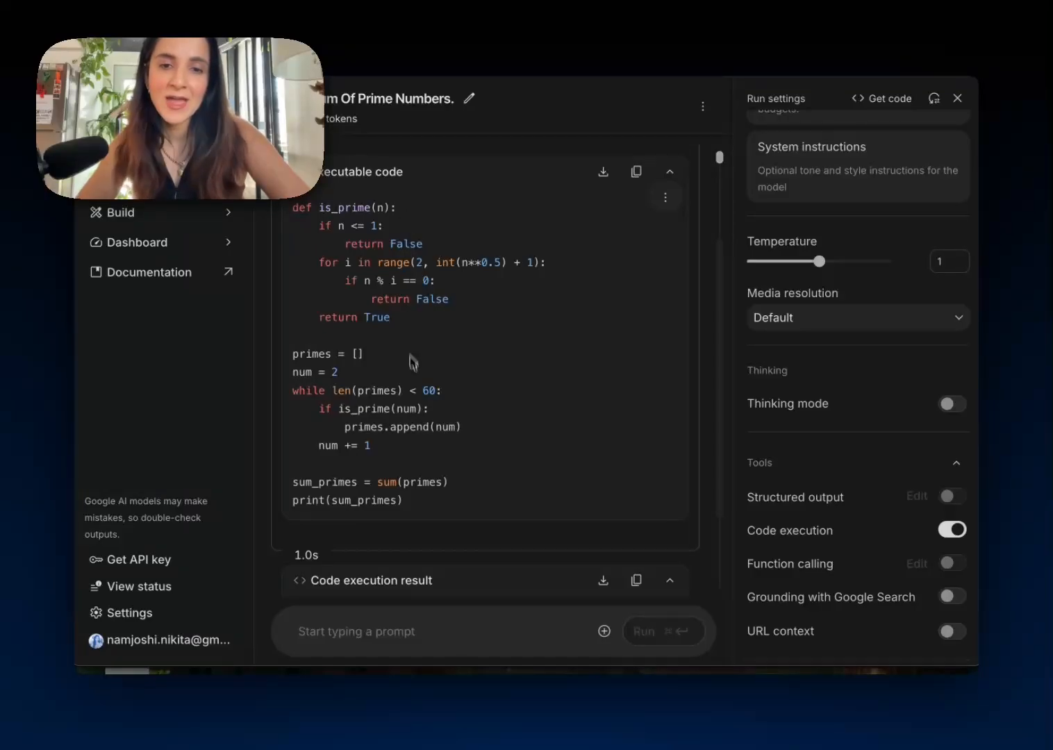
mouse_move(451, 401)
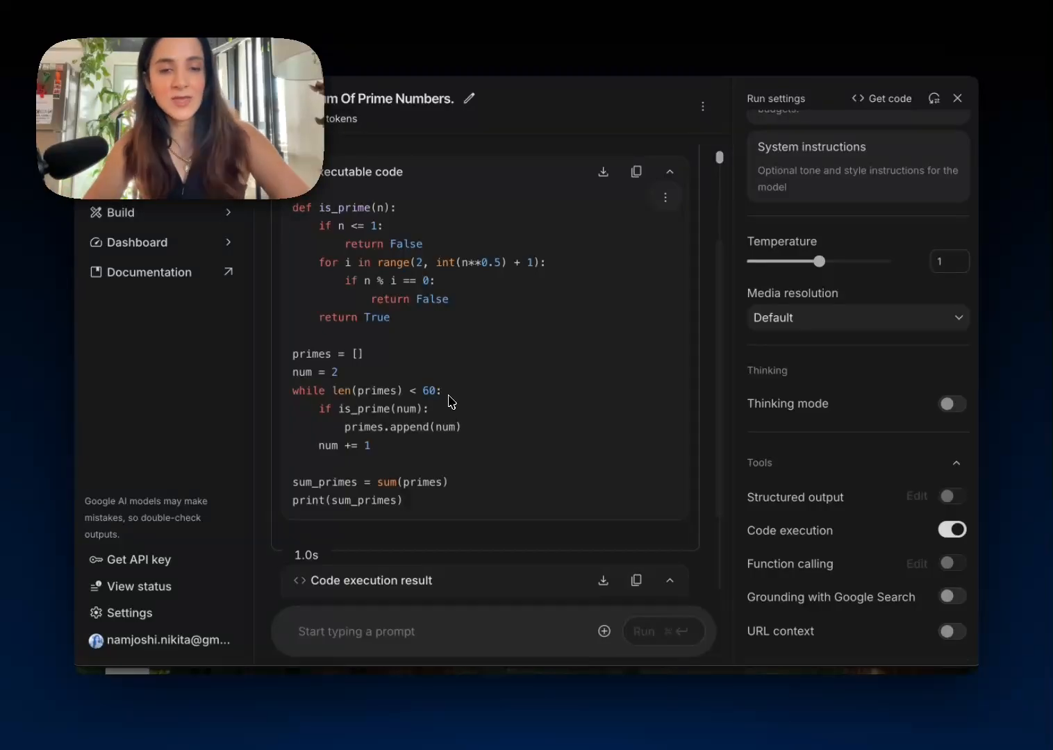
scroll(down, 3)
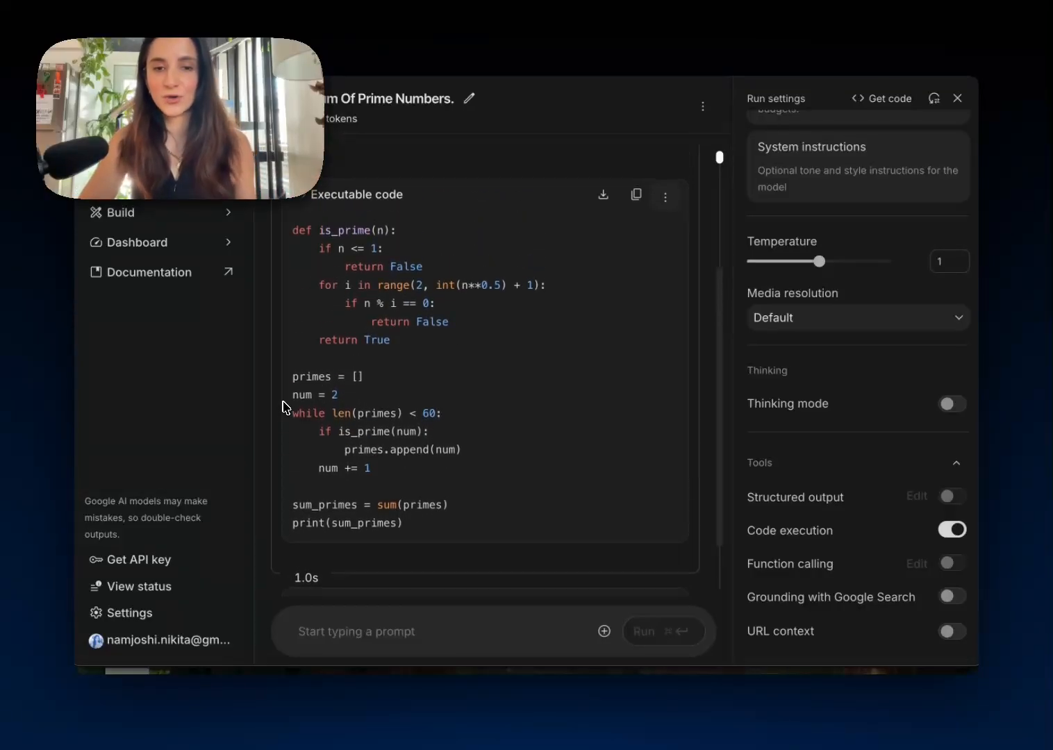
mouse_move(275, 417)
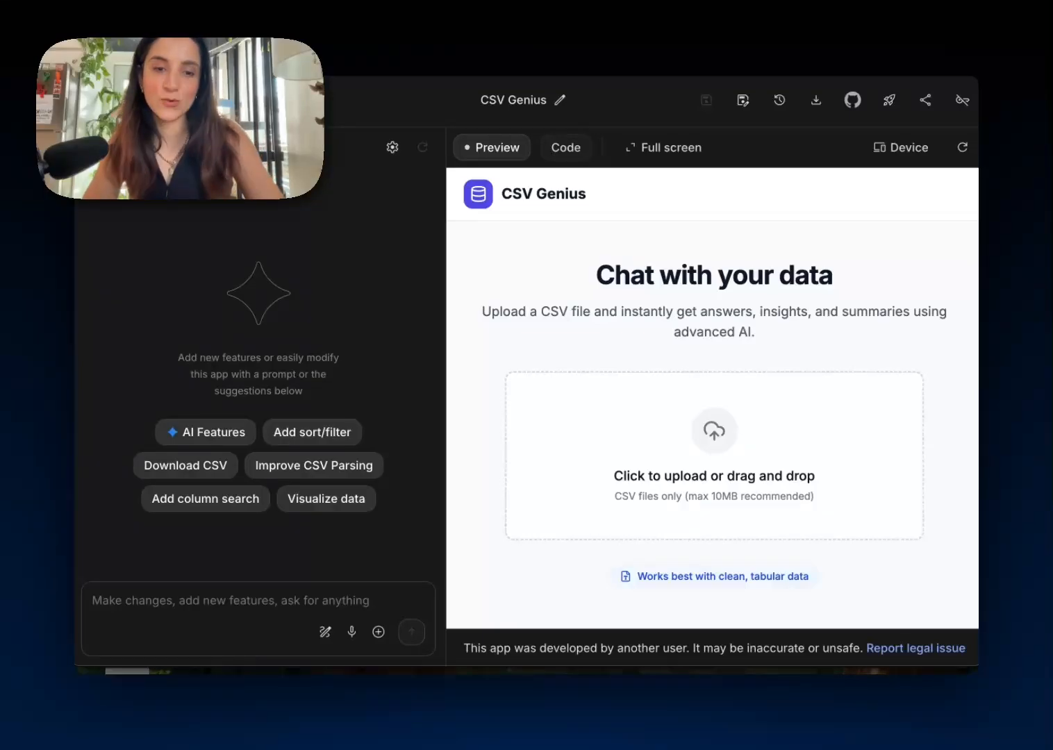
mouse_move(607, 345)
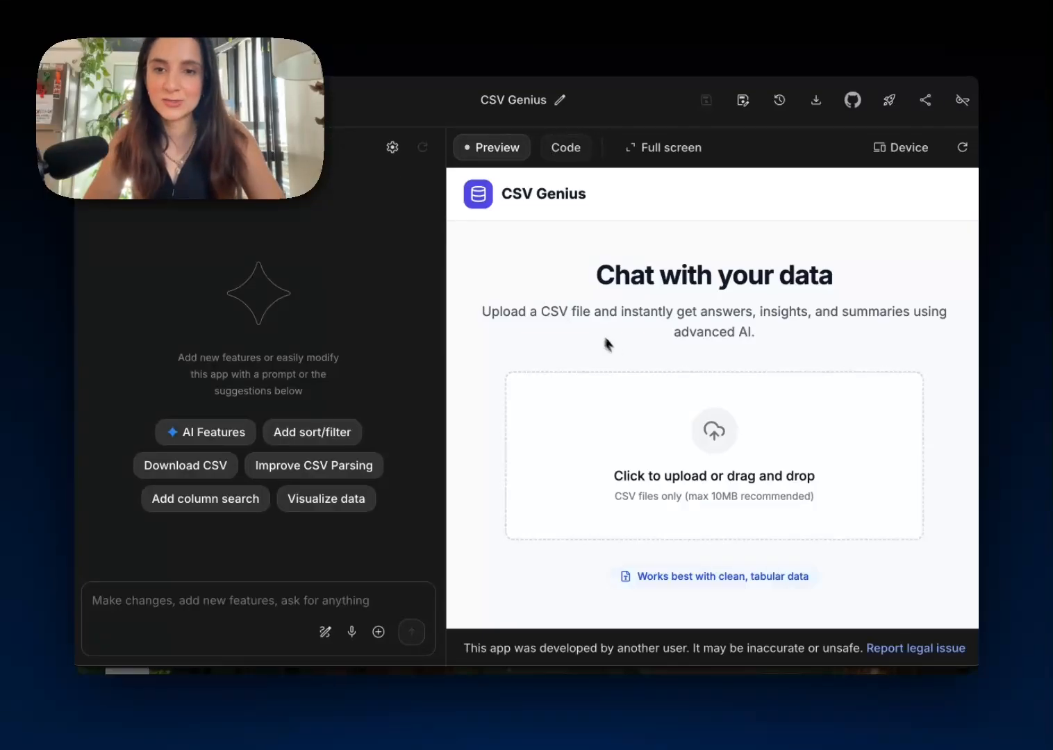
Step: Load fruit-stand-sales.csv into the CSV Genius app
click(714, 455)
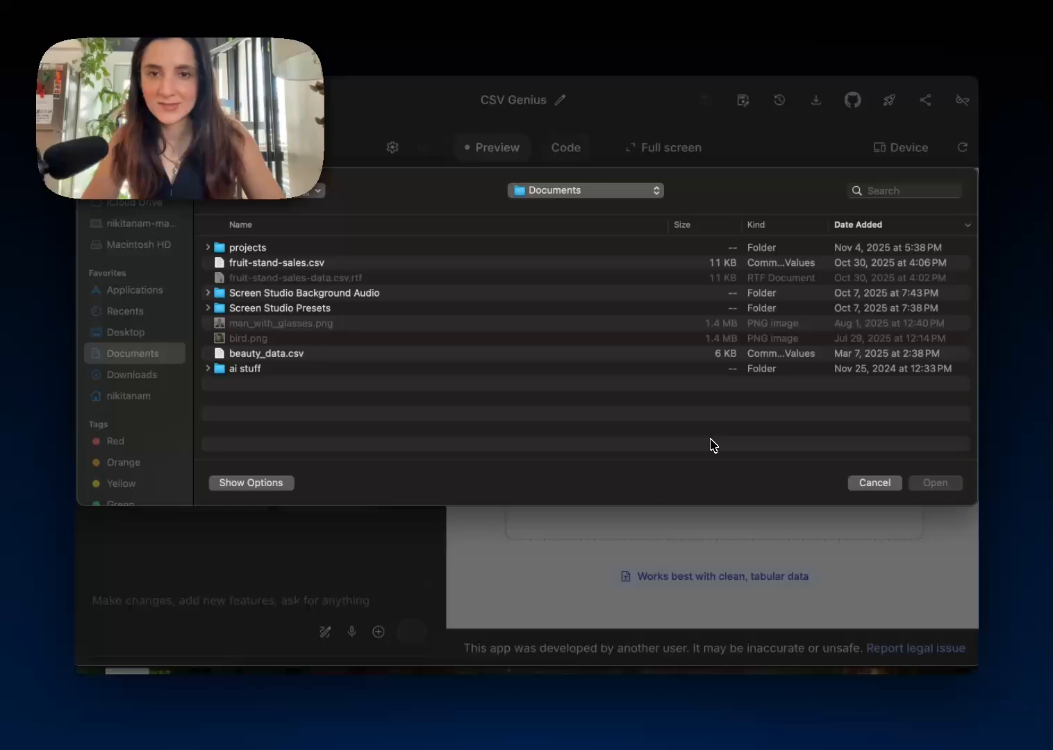
click(277, 262)
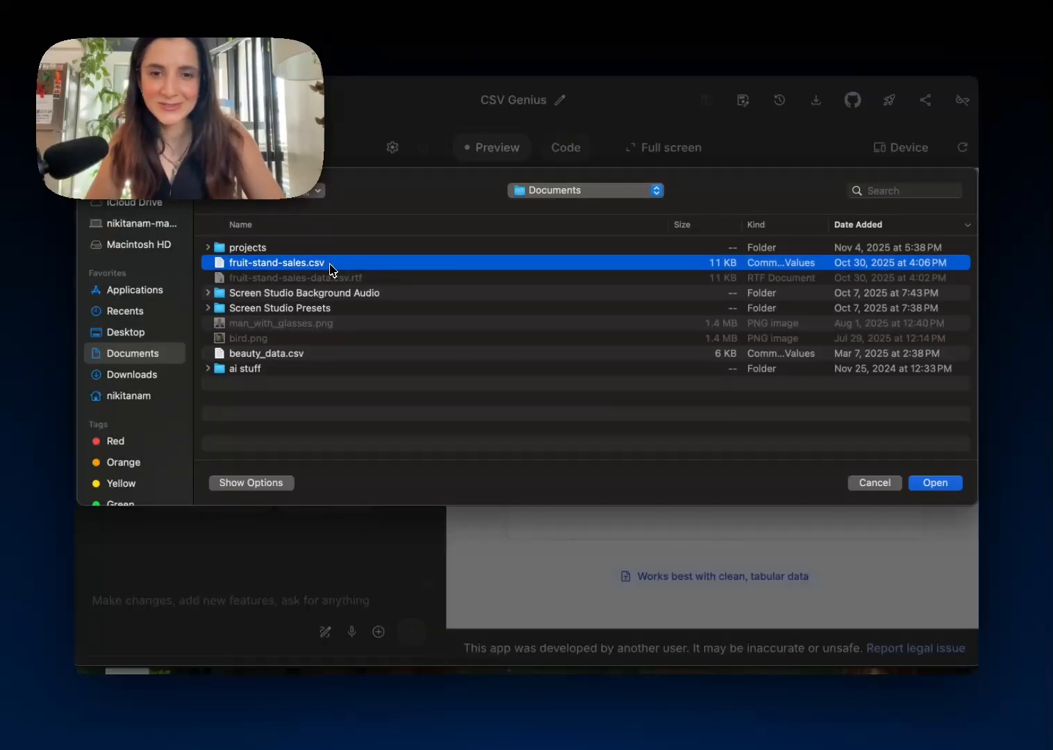
click(934, 483)
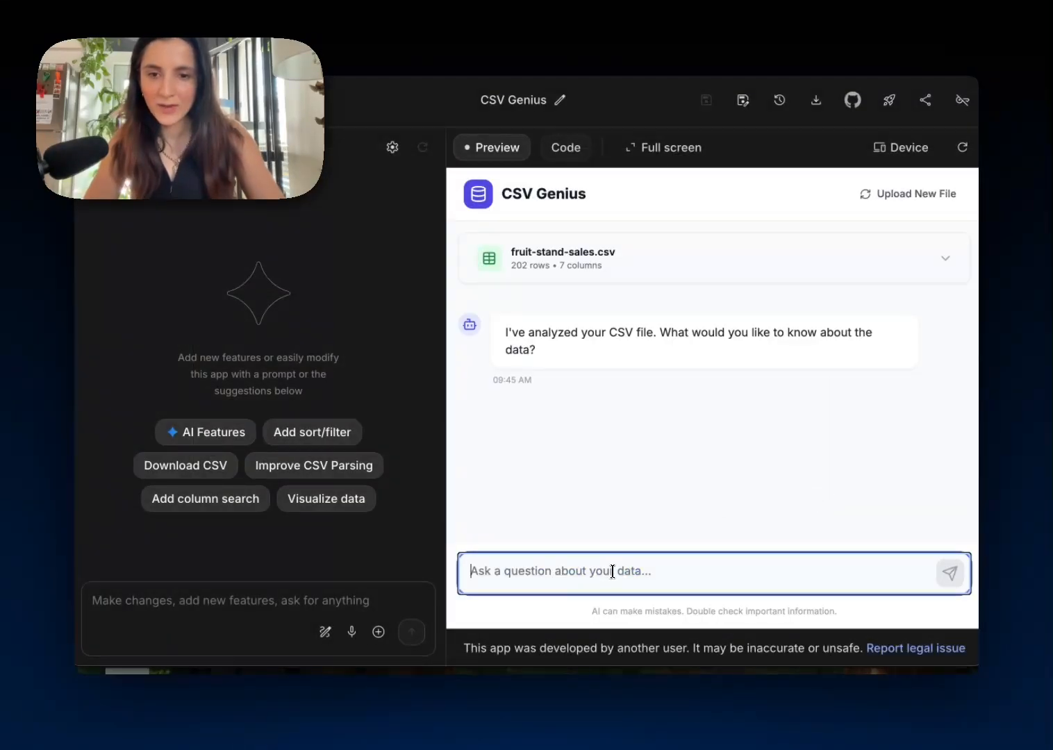
Step: Ask 'what fruit did i sell the most of (quantity)' and send it
text(what fruit did i sell)
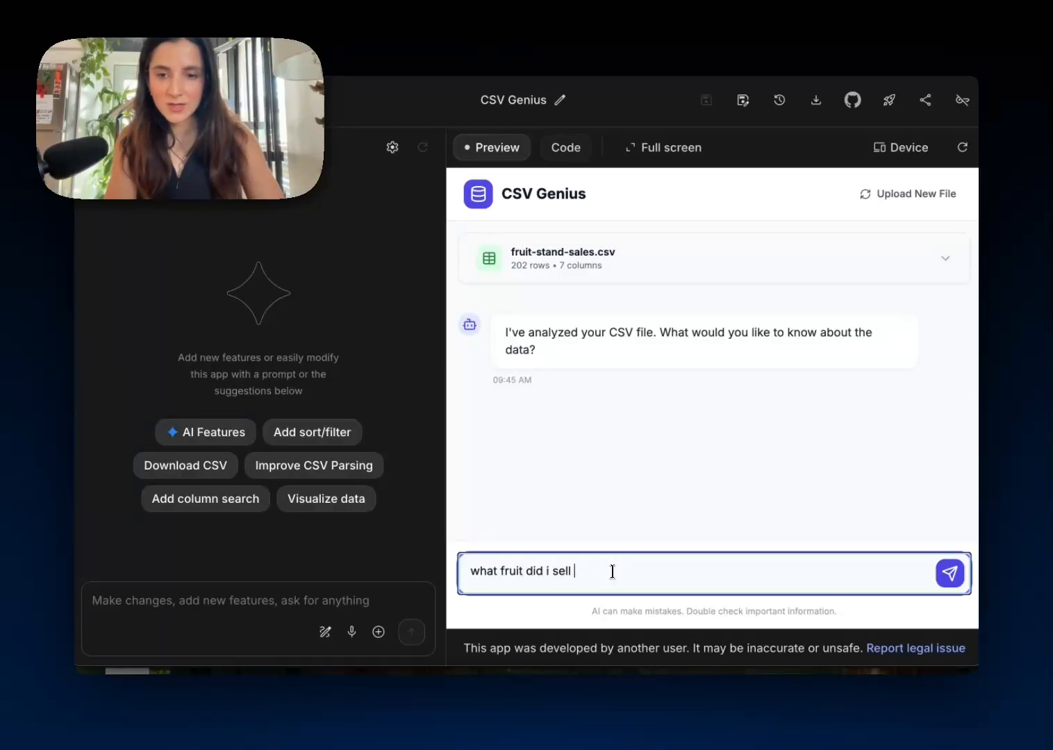
text(the most of ()
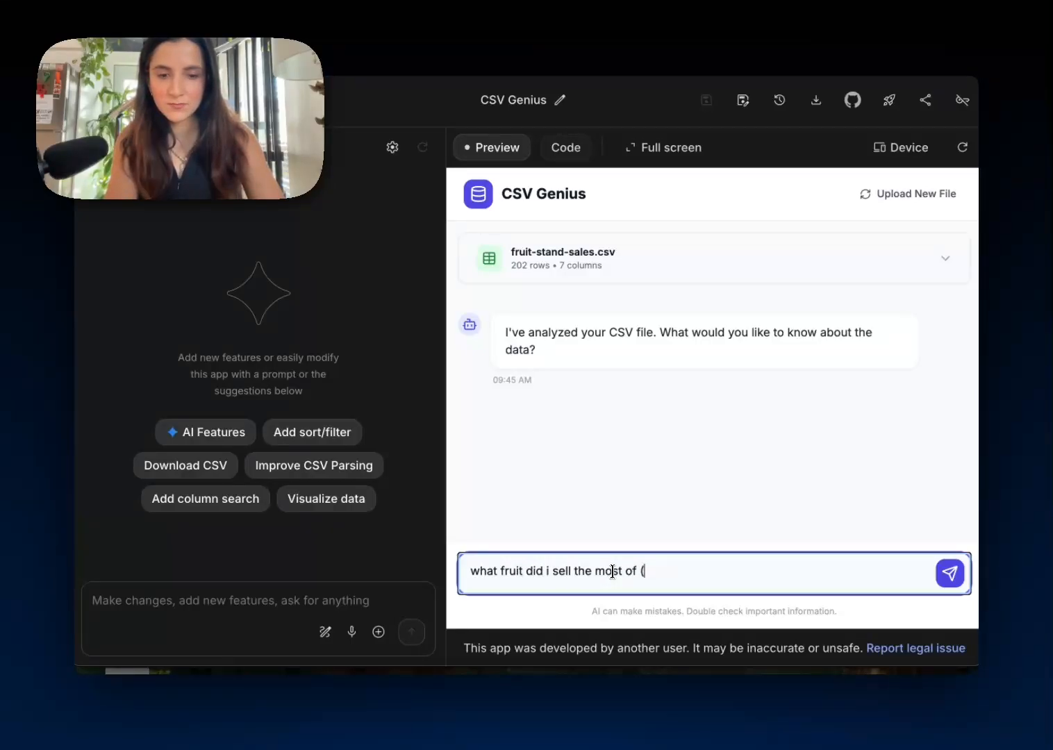
text(quantity))
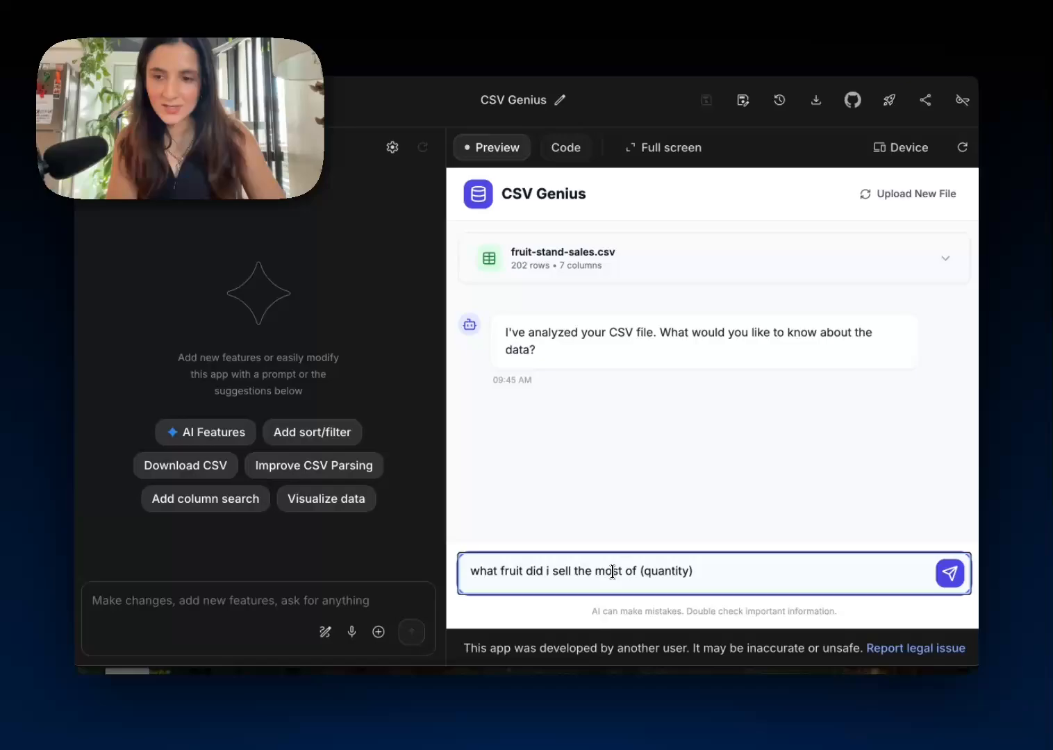
click(951, 574)
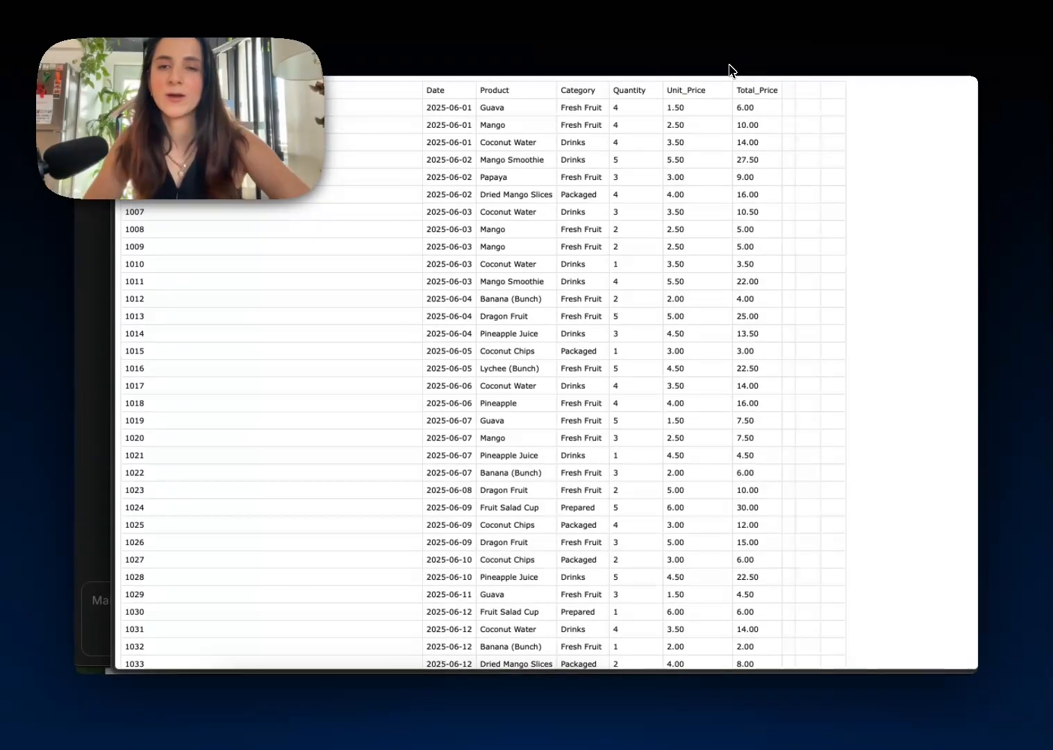
mouse_move(371, 211)
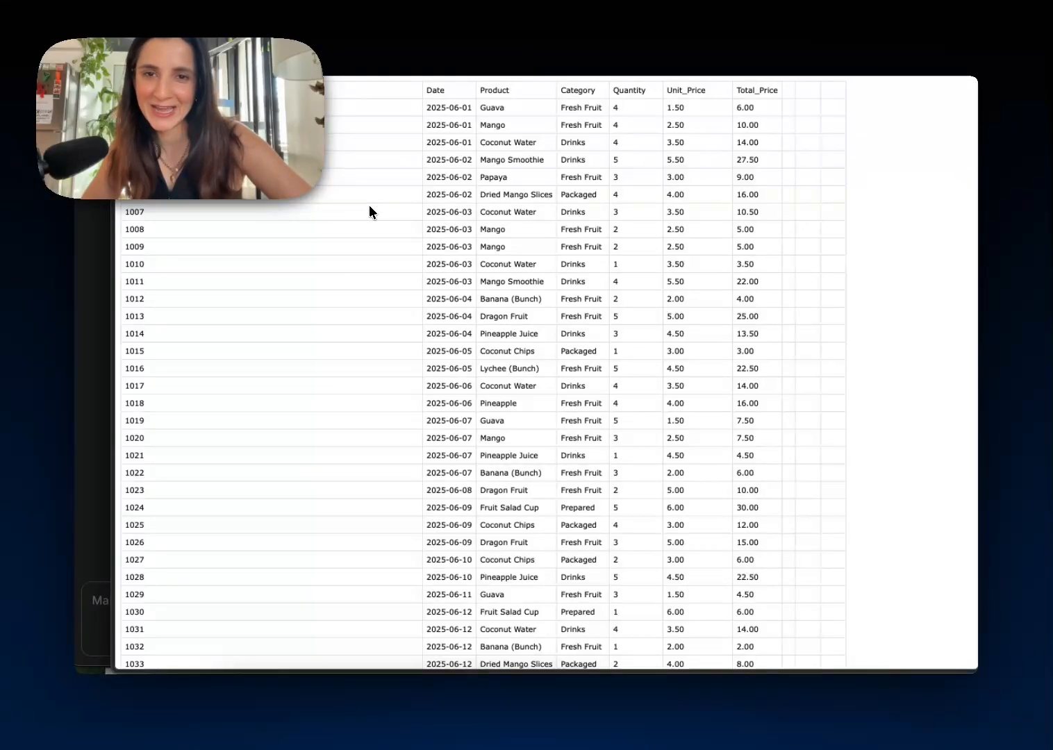
mouse_move(434, 125)
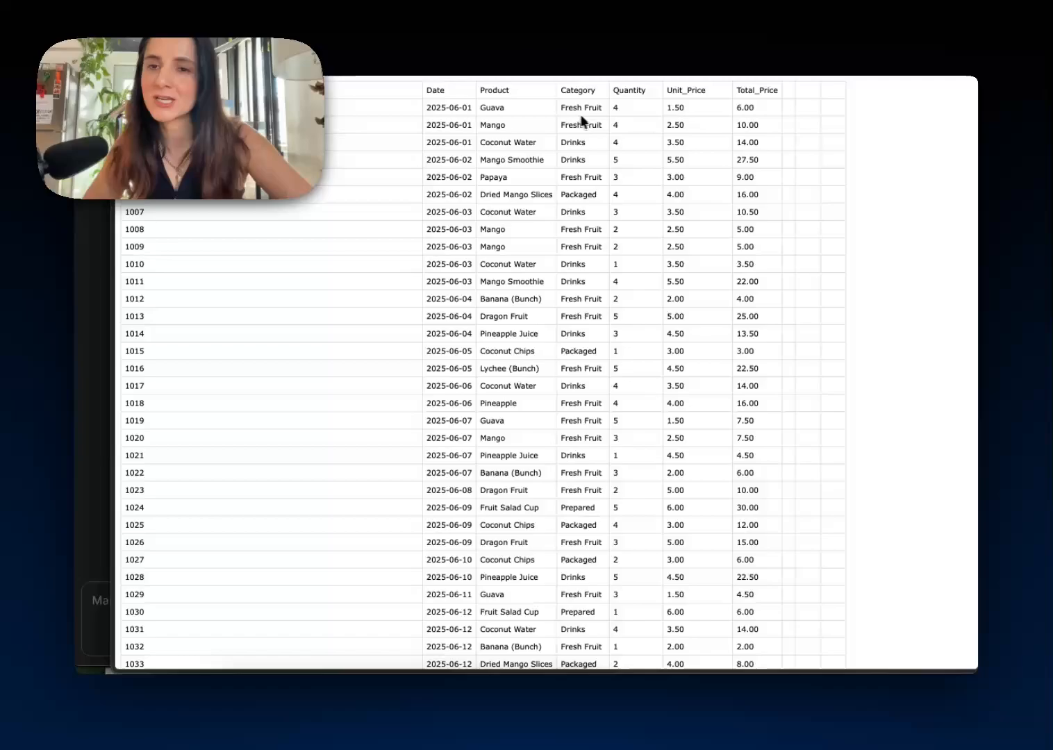
mouse_move(666, 105)
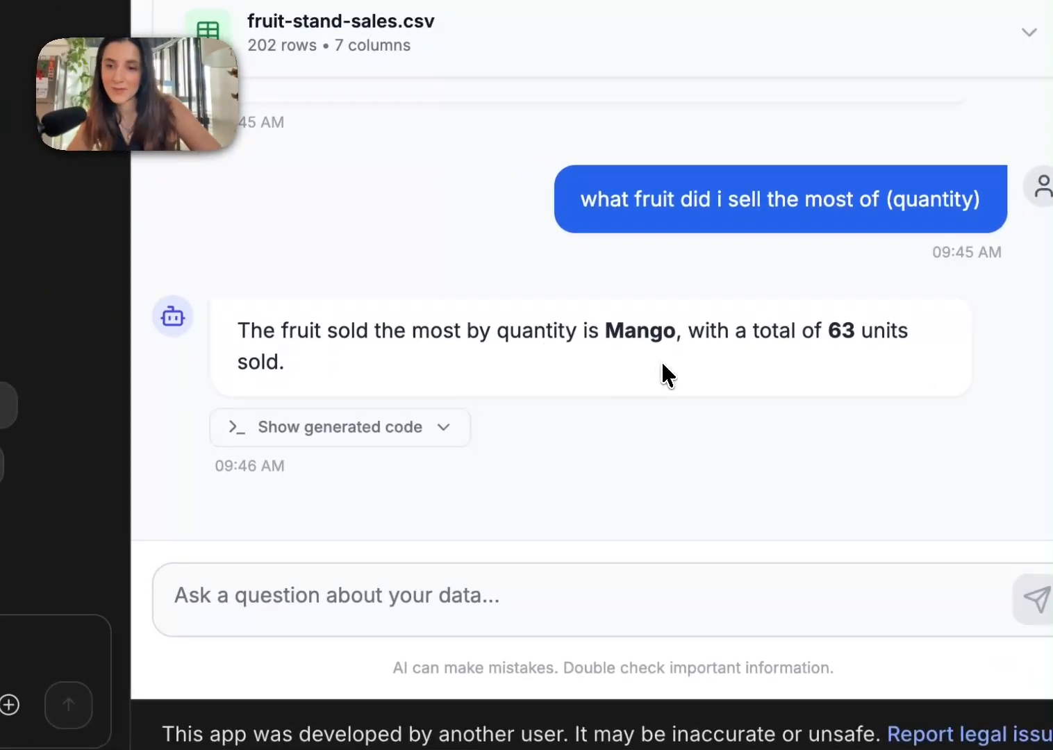
mouse_move(779, 373)
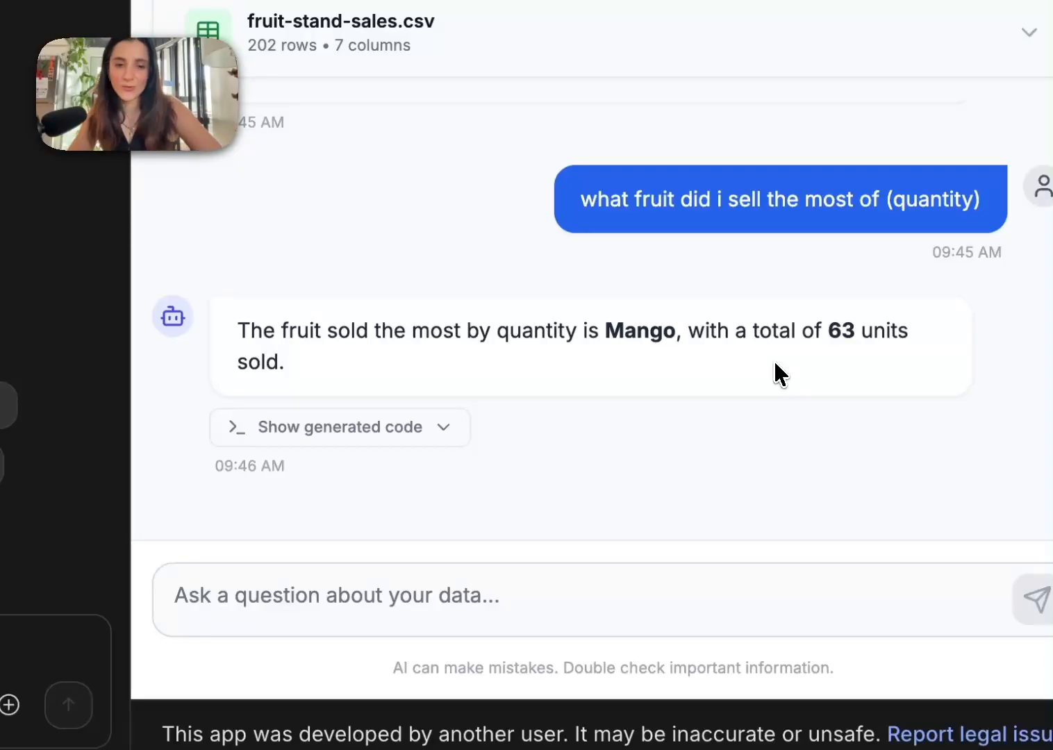
Step: Show the generated code behind the Mango, 63 units answer
click(340, 428)
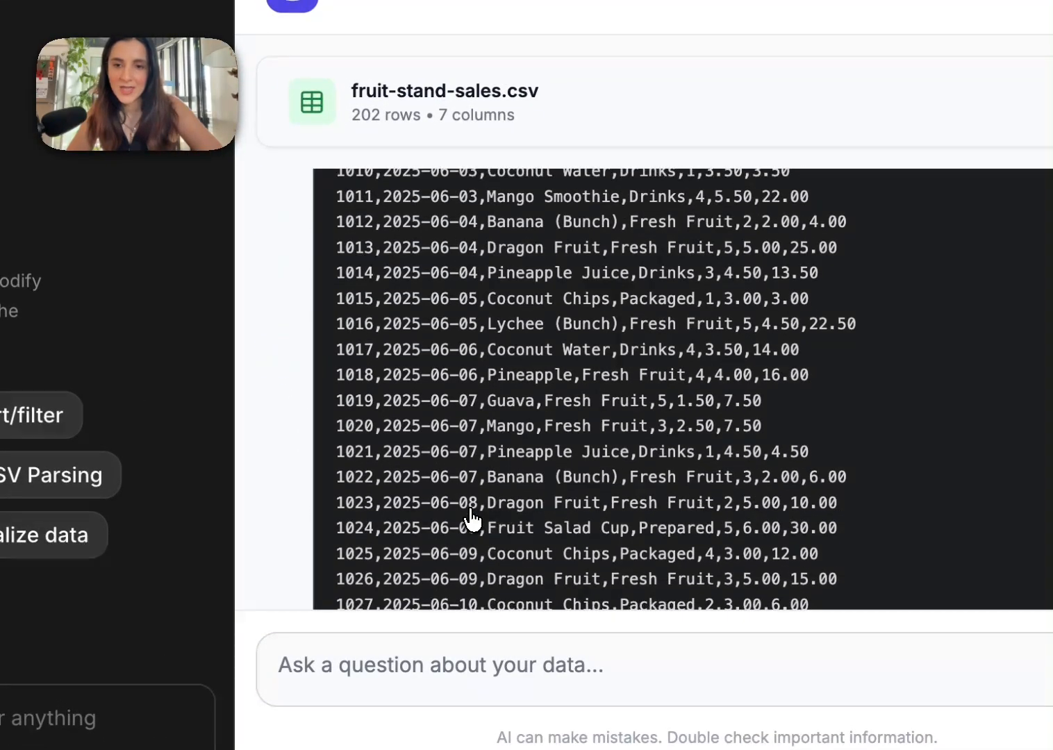
scroll(down, 3)
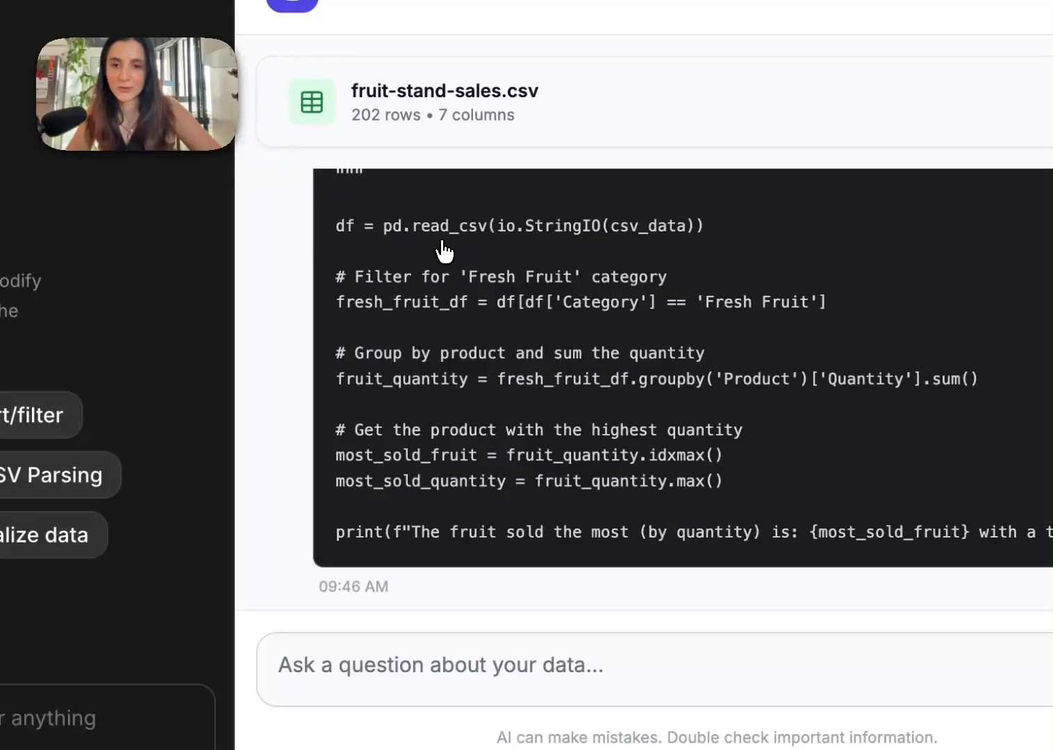
mouse_move(521, 253)
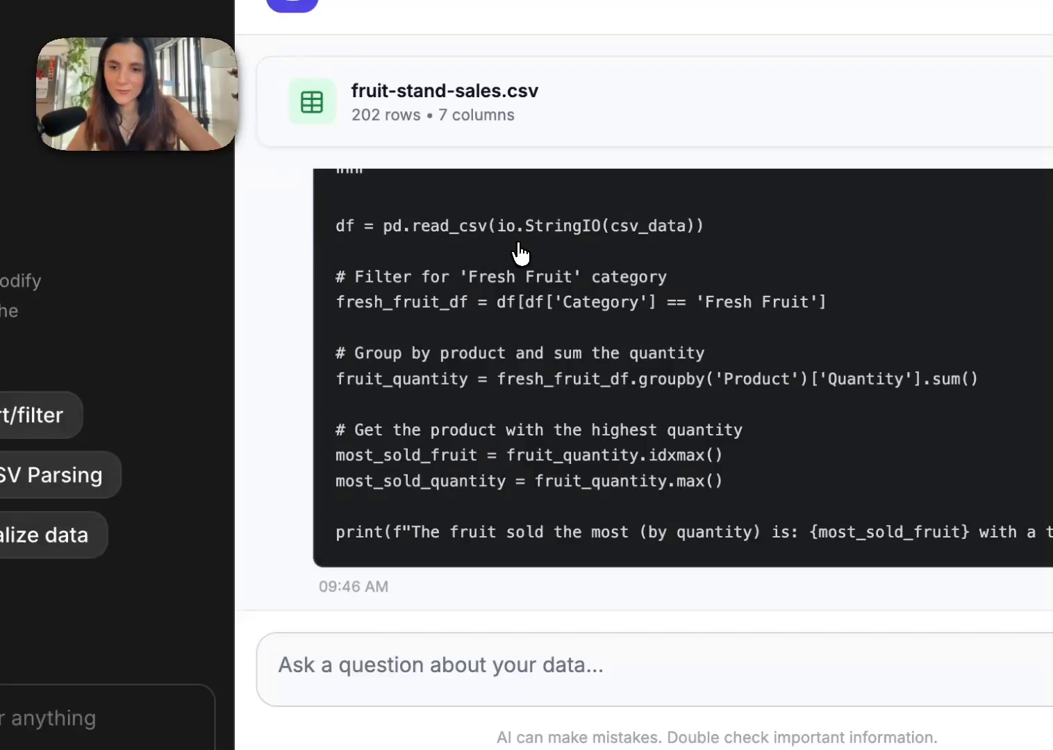
mouse_move(733, 334)
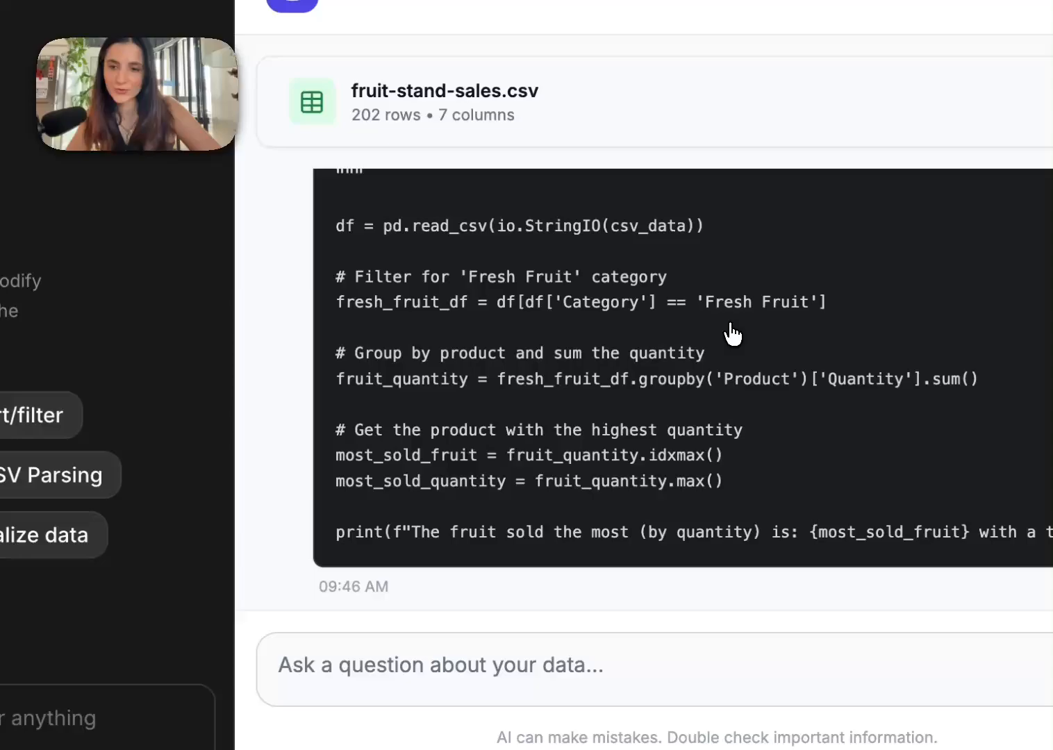
scroll(down, 3)
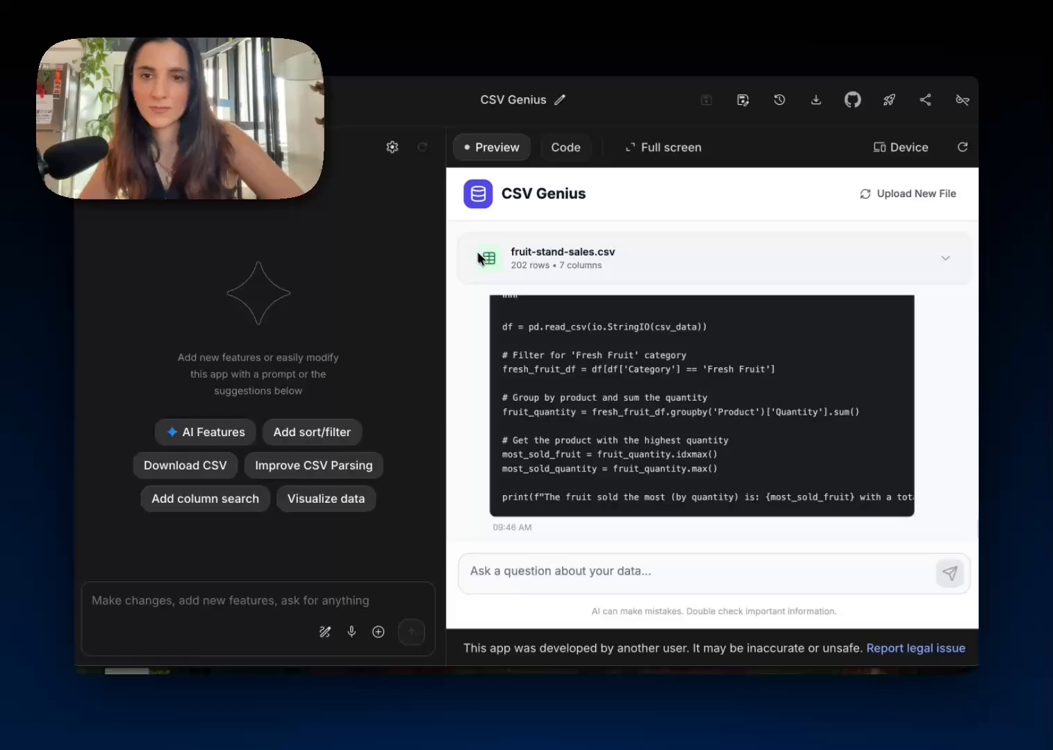
Step: View the useGeminiChat hook source with tools: codeExecution on gemini-2.5-flash
click(565, 147)
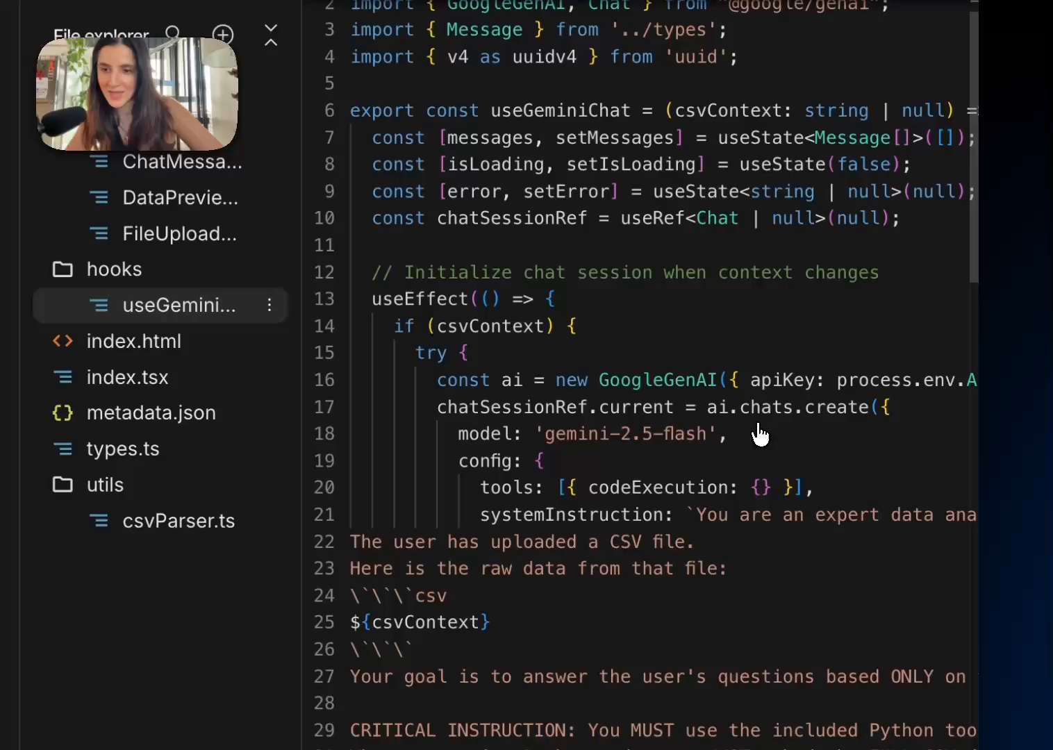
scroll(down, 3)
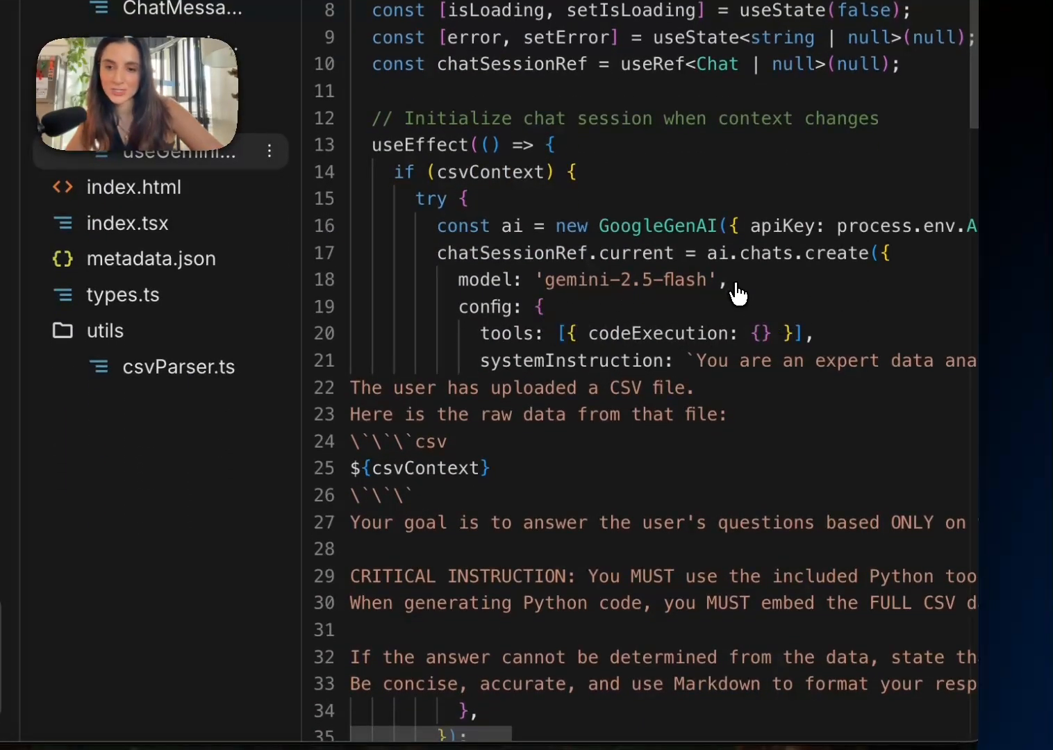
mouse_move(557, 361)
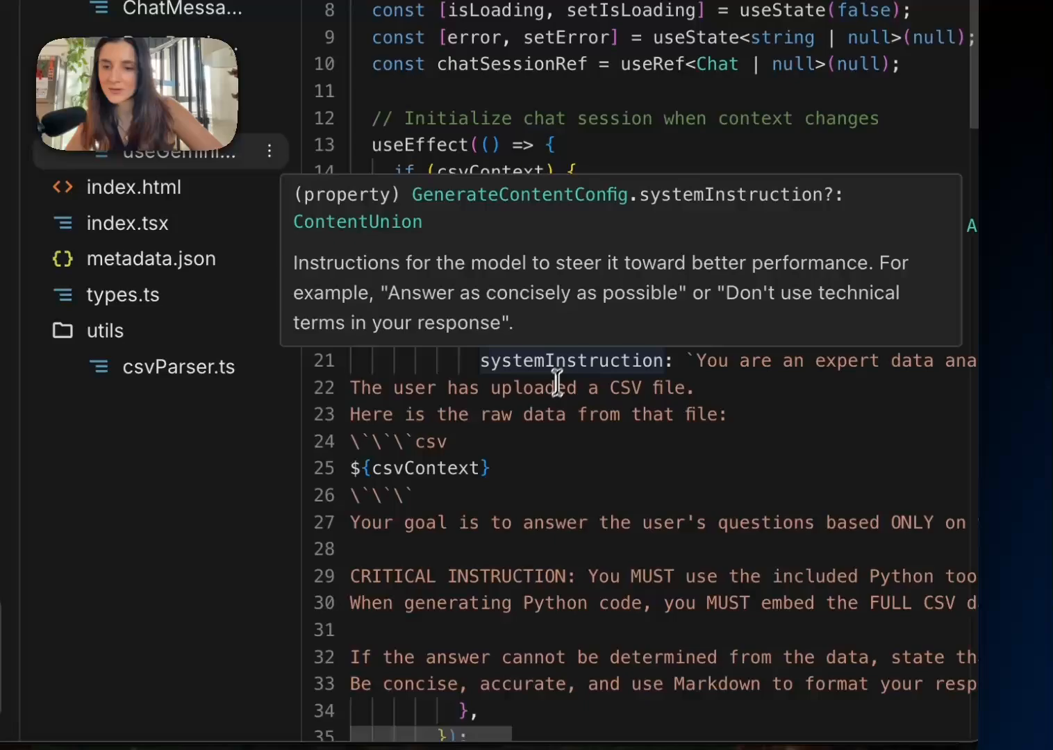
mouse_move(555, 478)
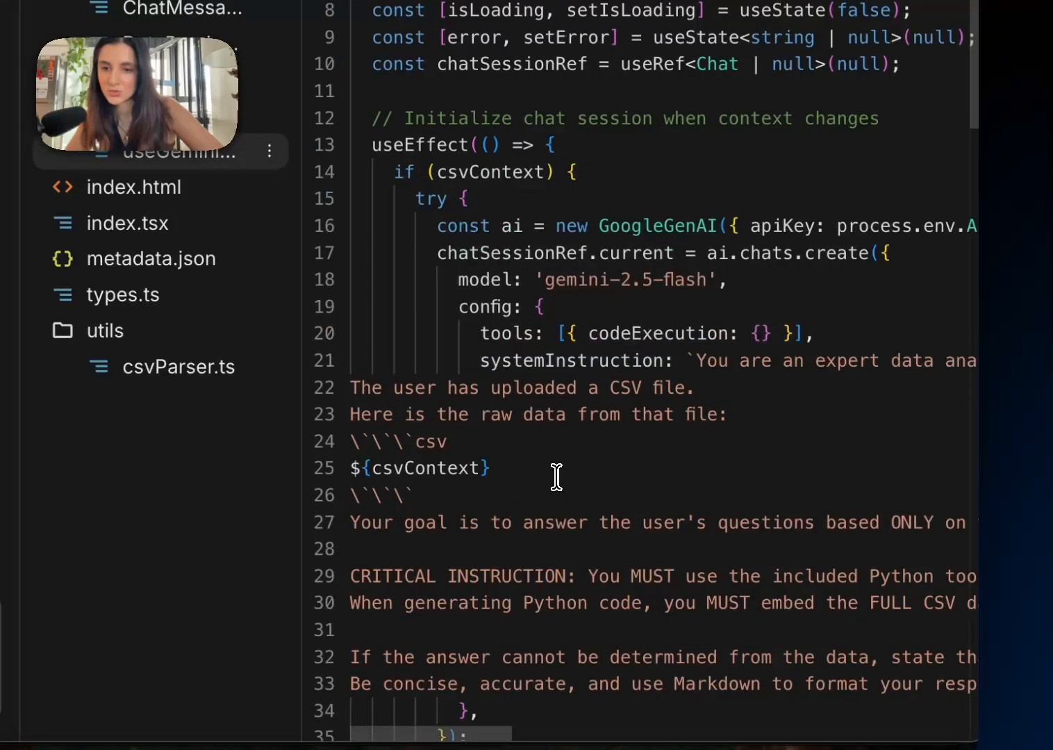
mouse_move(822, 340)
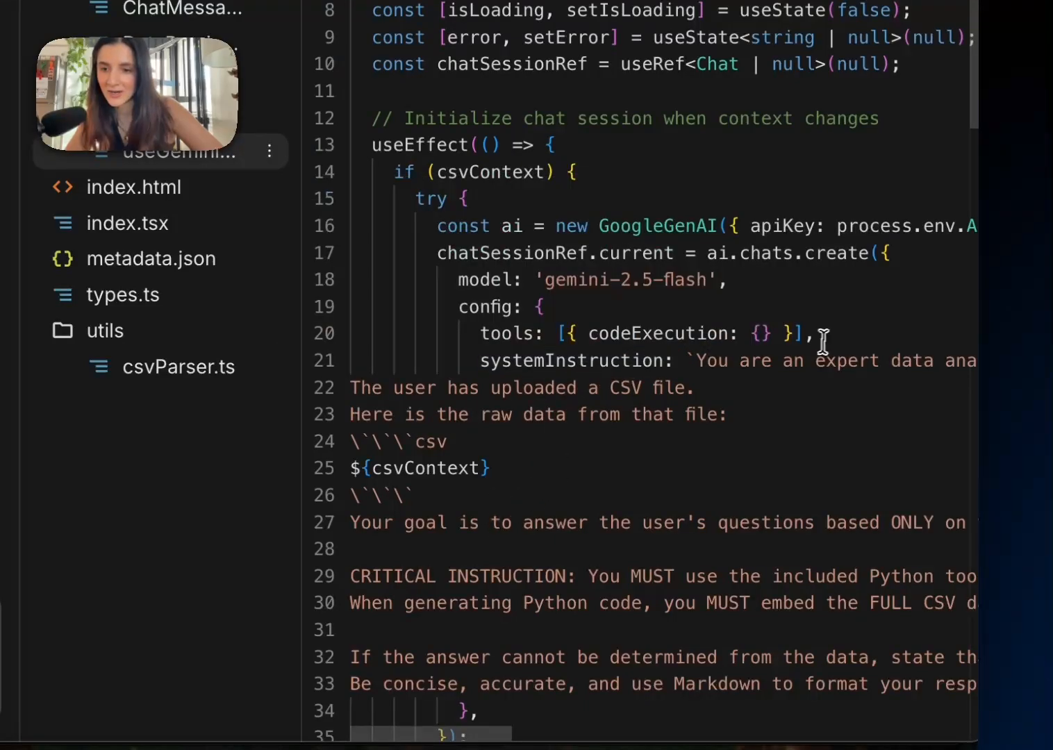